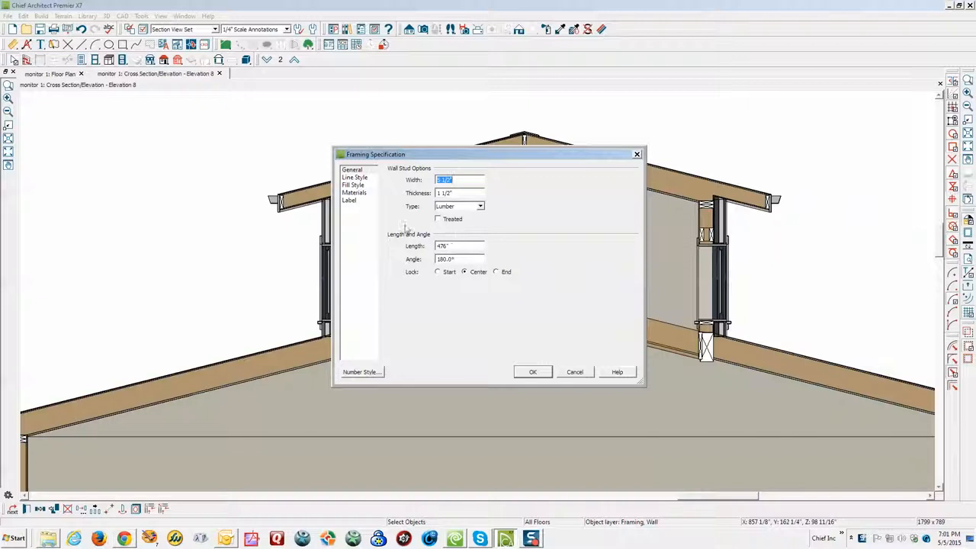
mouse_move(354, 183)
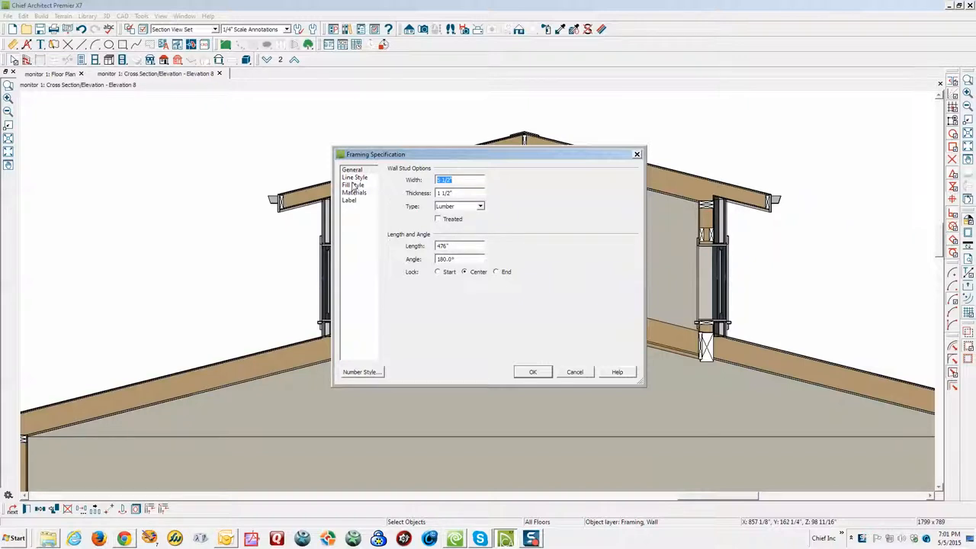
Inspect the stud and roof framing member settings in Cross Section 9 without changing them
click(349, 200)
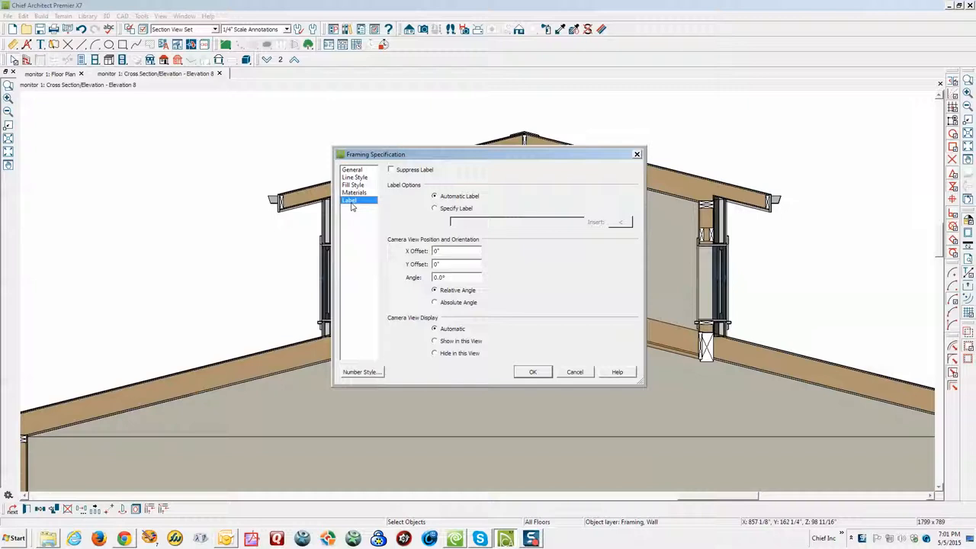
click(353, 177)
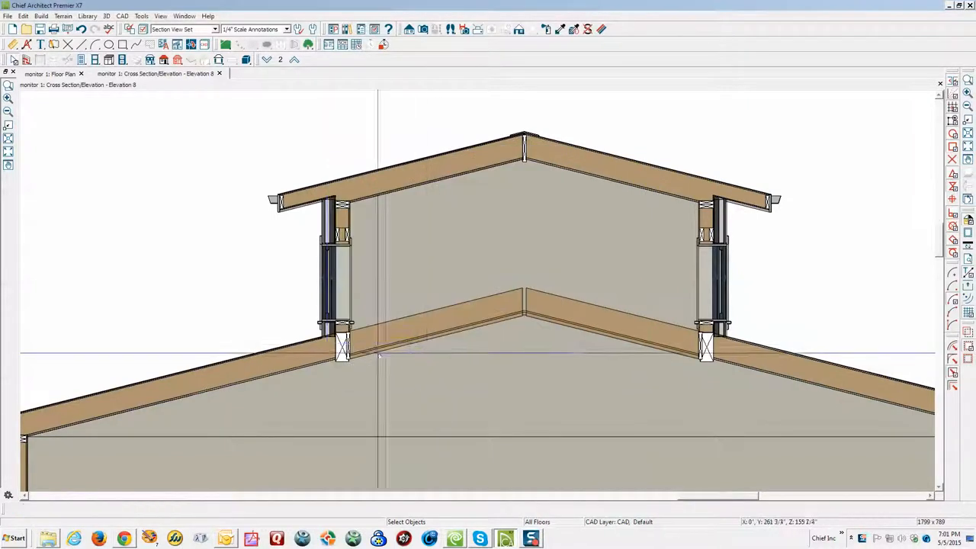
mouse_move(345, 364)
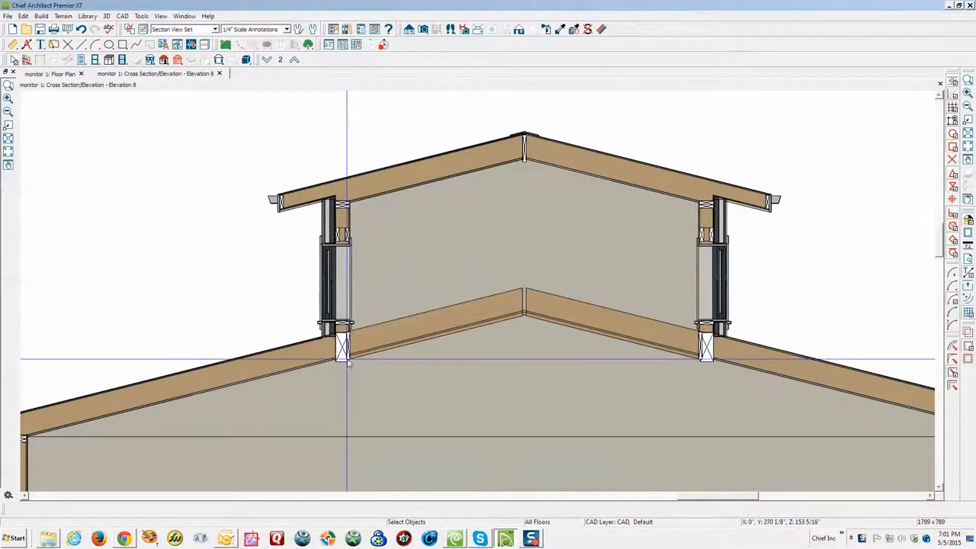
click(343, 350)
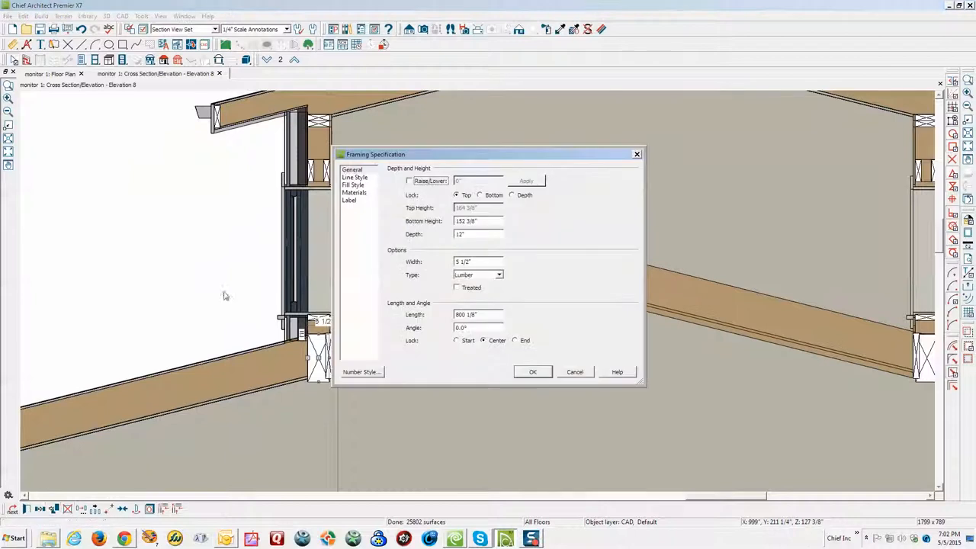
mouse_move(357, 259)
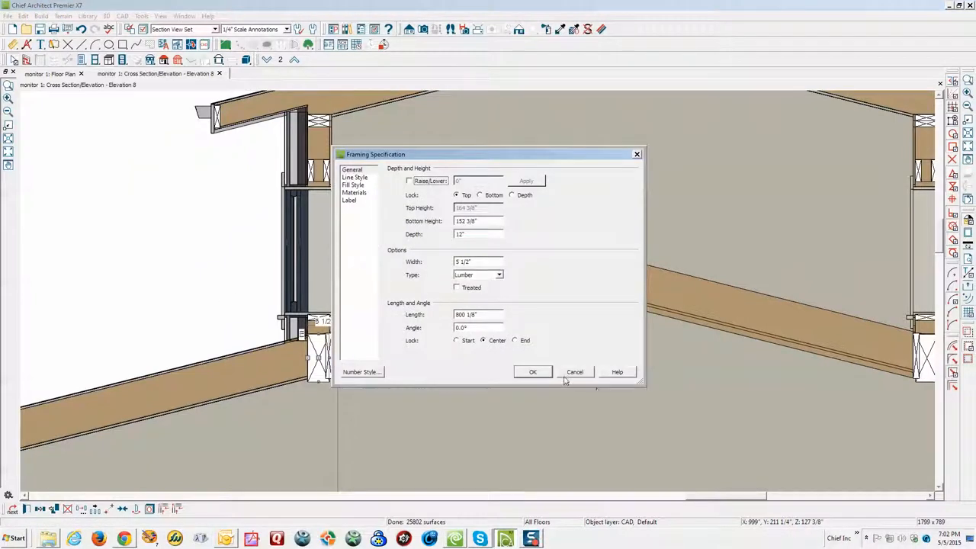
click(575, 372)
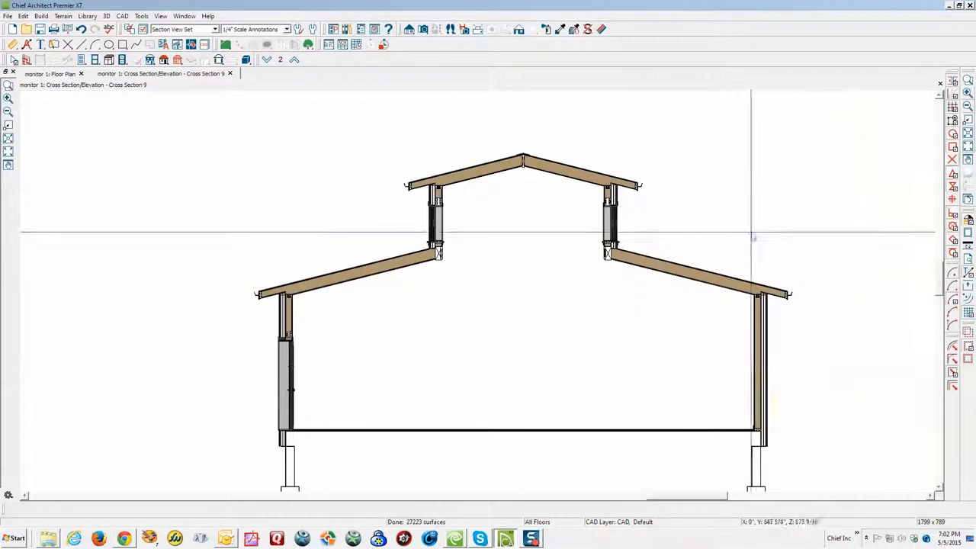
mouse_move(582, 267)
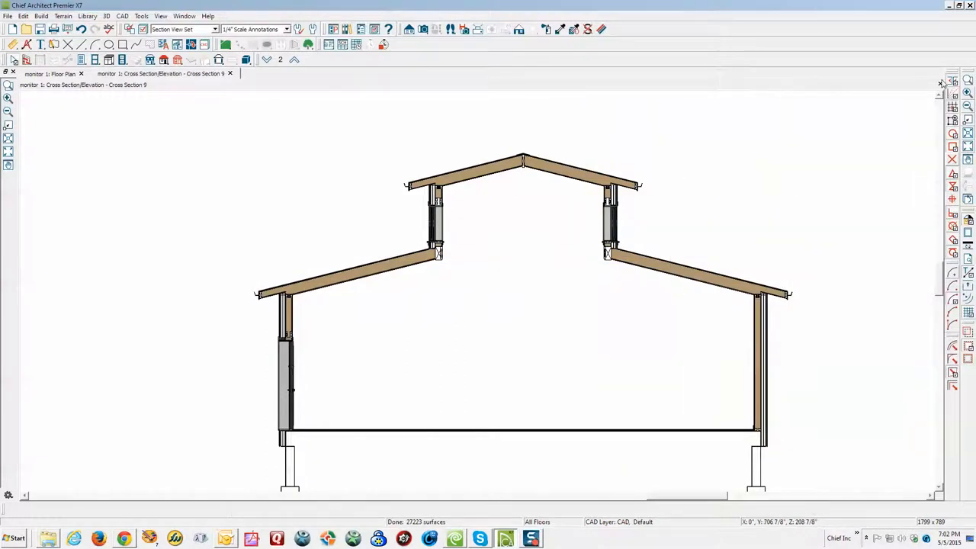
mouse_move(610, 292)
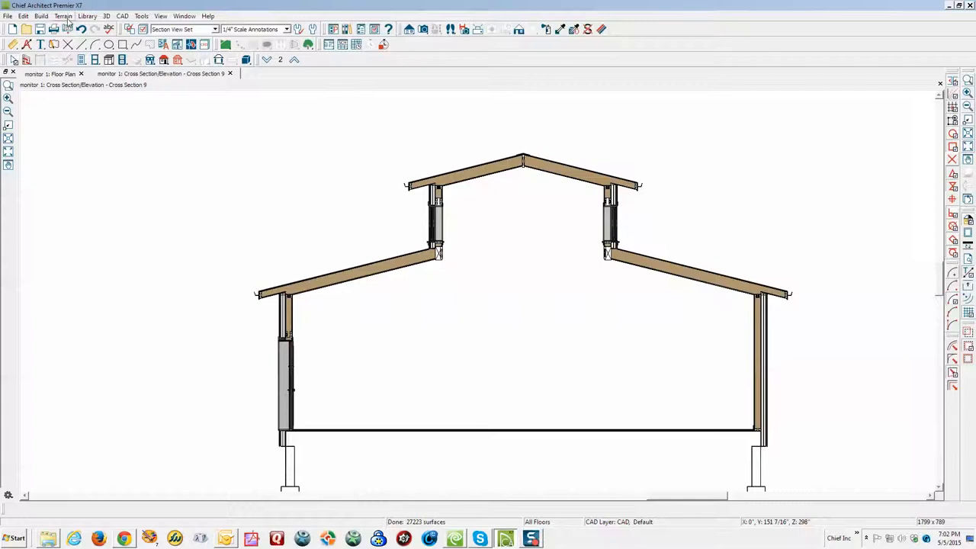
click(122, 15)
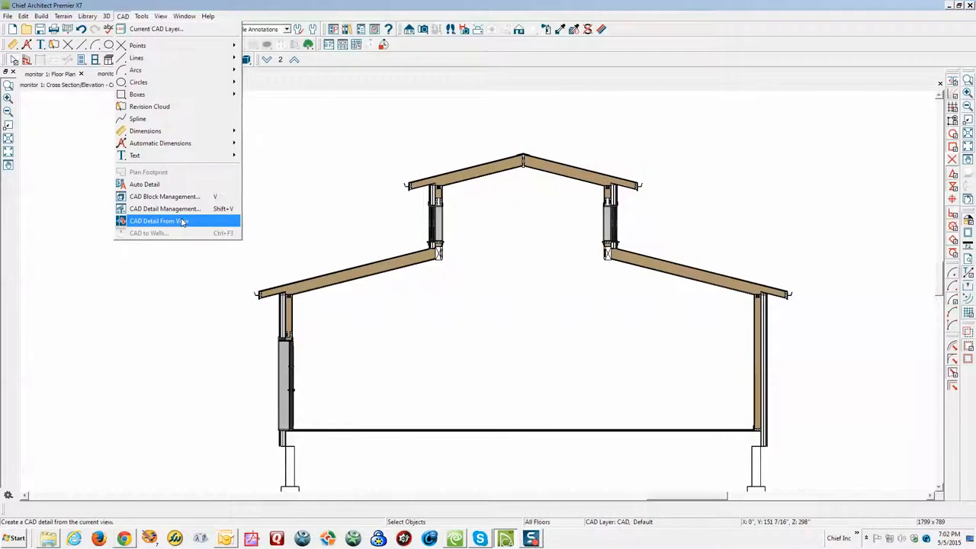
Create a CAD detail line drawing from Cross Section 9 via CAD Detail From View
click(159, 220)
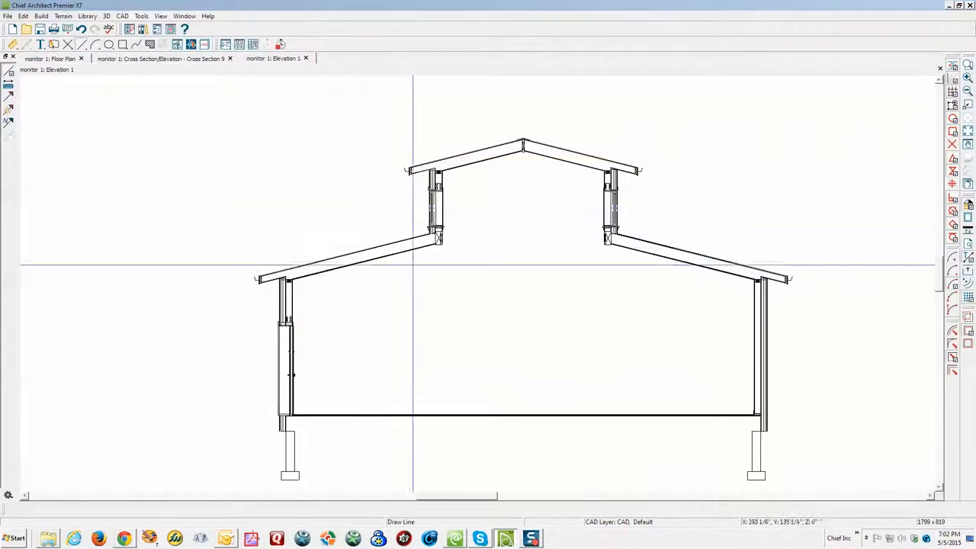
mouse_move(582, 272)
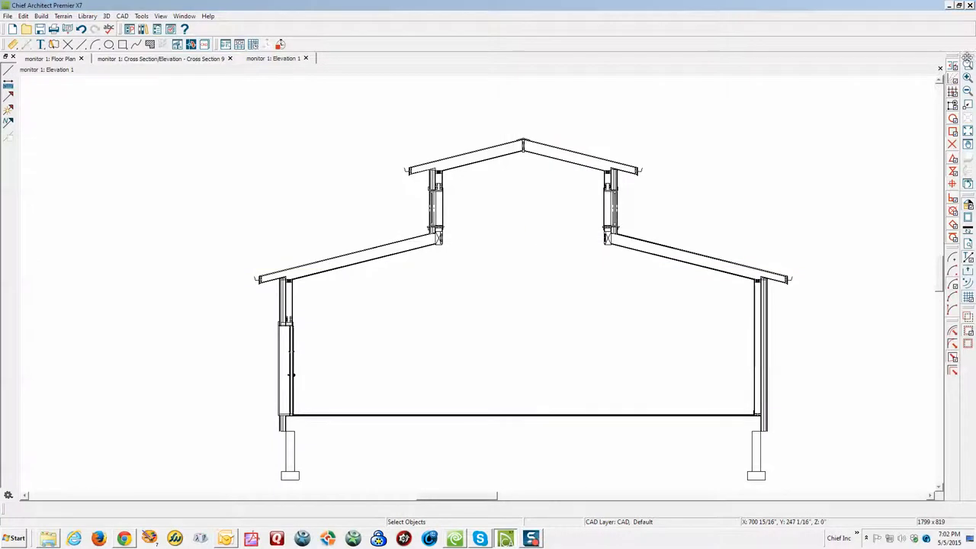
click(8, 75)
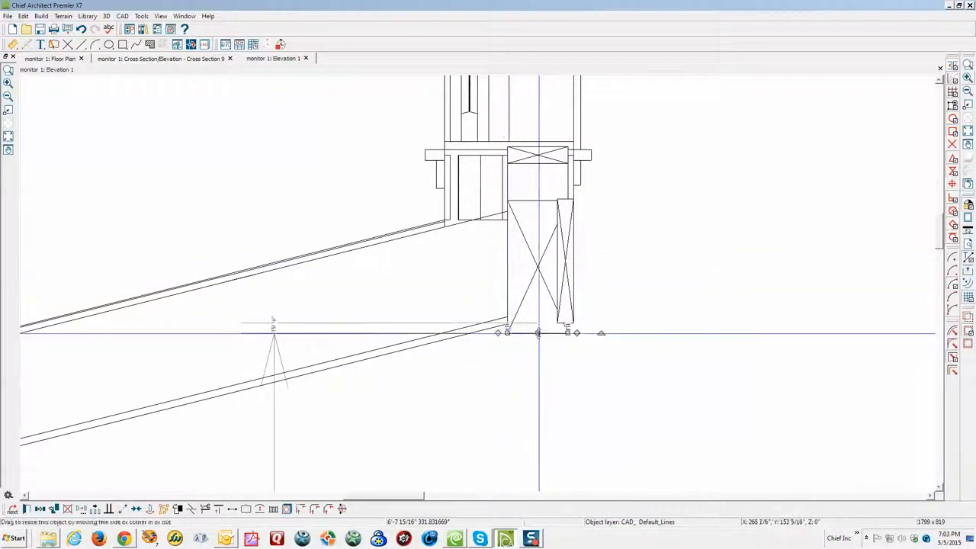
Resize the stud block at the left clerestory base and move it down toward the rafter
drag(536, 332, 518, 271)
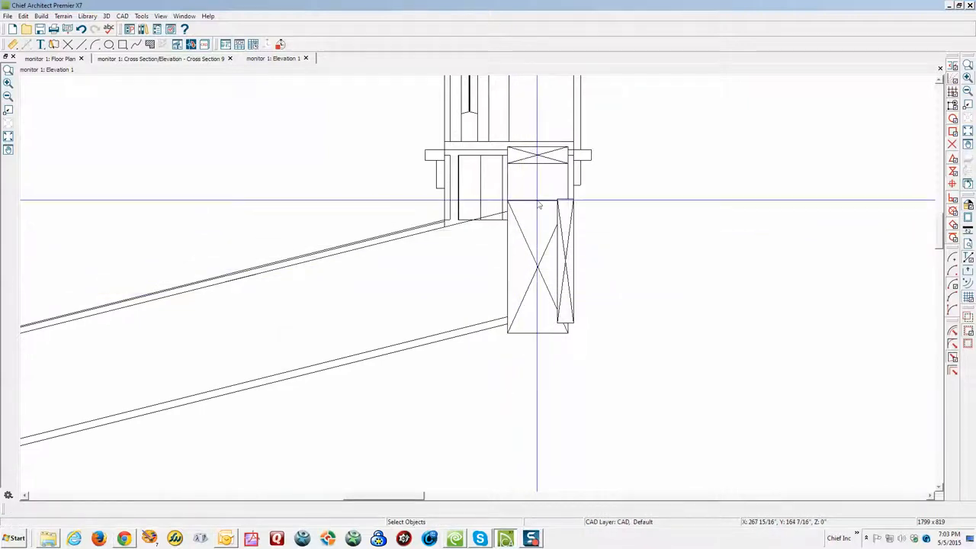
click(537, 267)
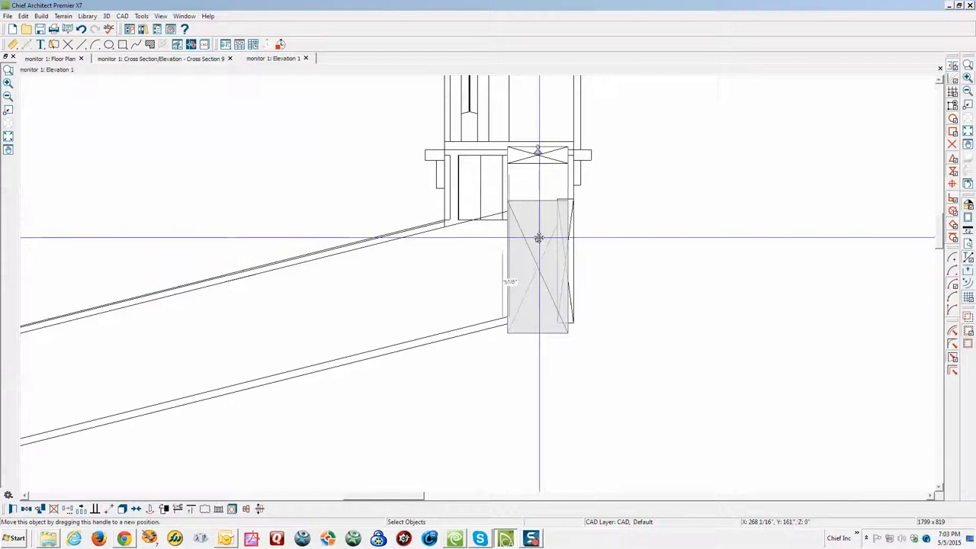
drag(540, 238, 535, 201)
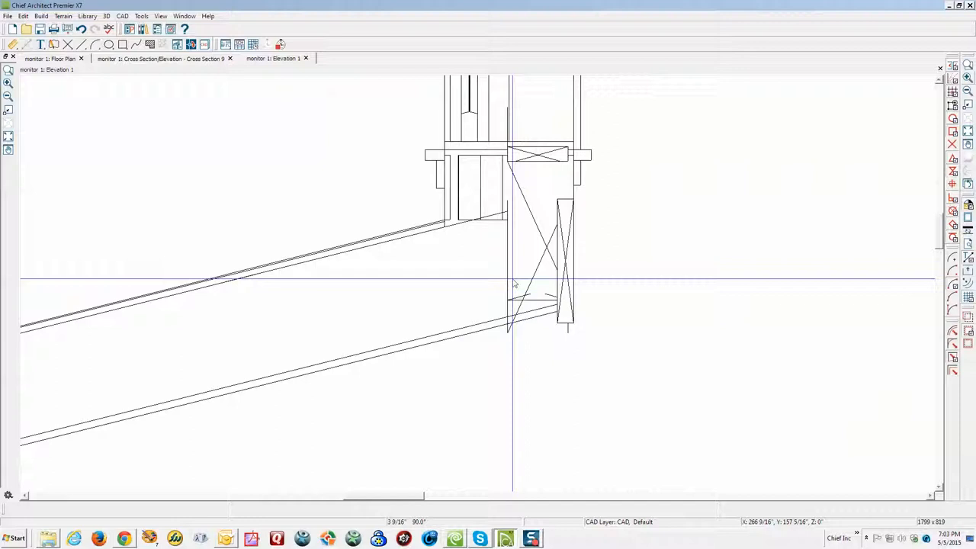
Draw a CAD line extending the clerestory wall base down to meet the lower rafter
click(537, 274)
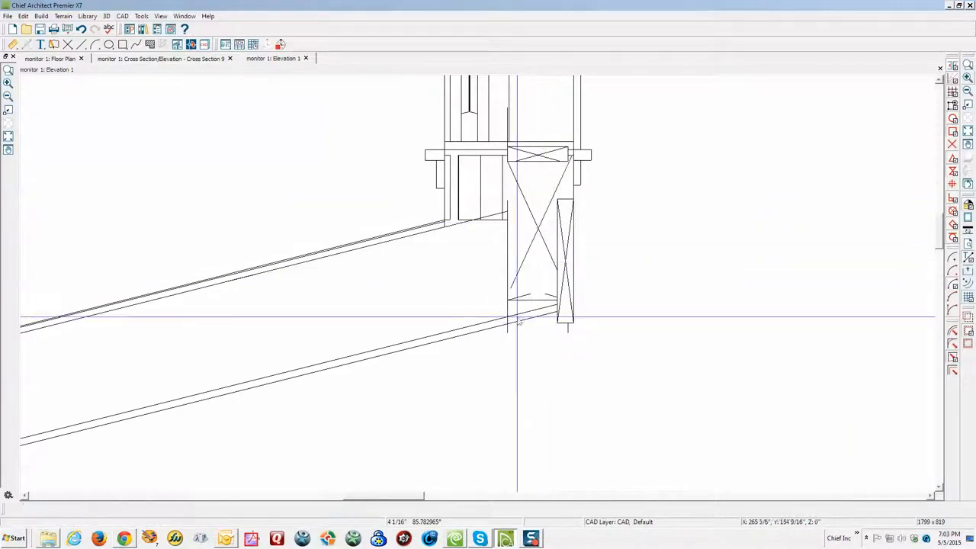
click(537, 292)
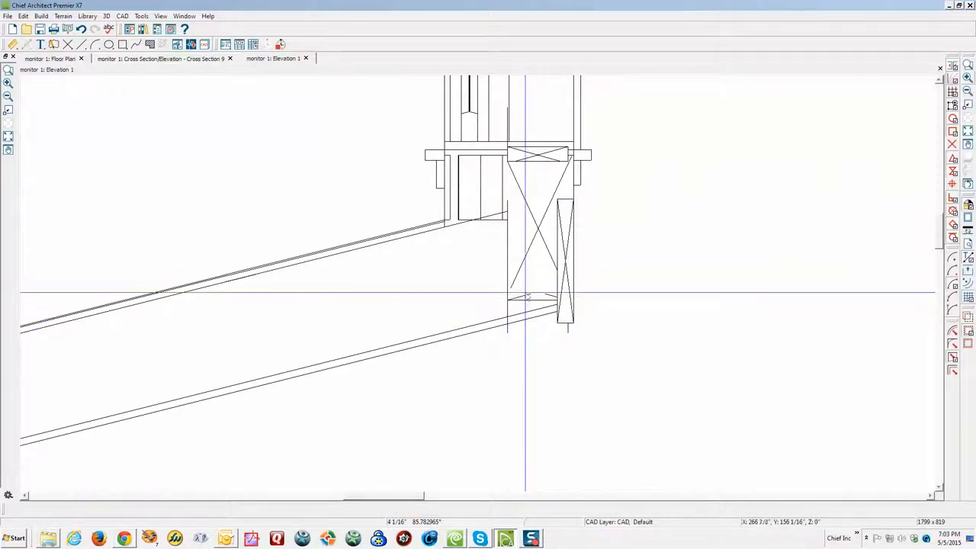
click(534, 227)
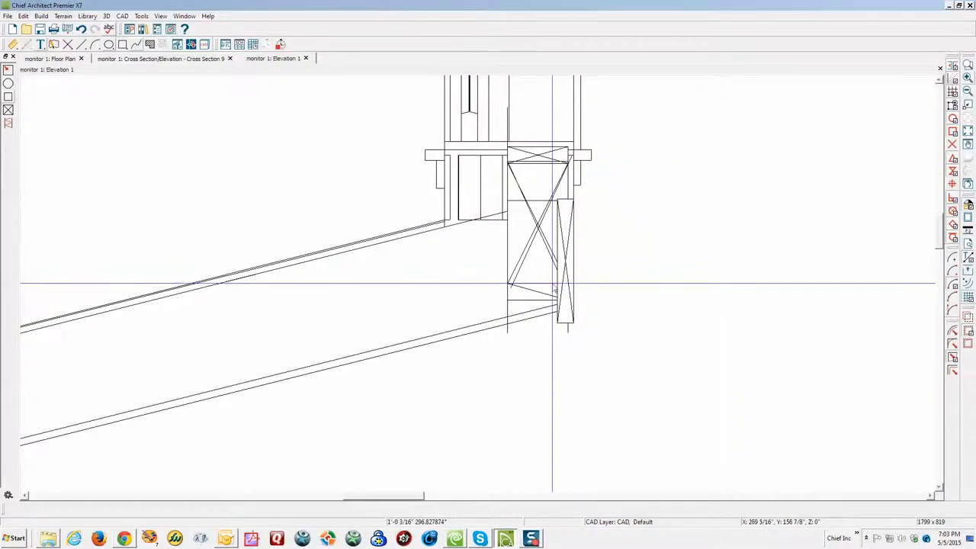
Set the stud box's line style to Front Group, moved to the front of the group
click(536, 221)
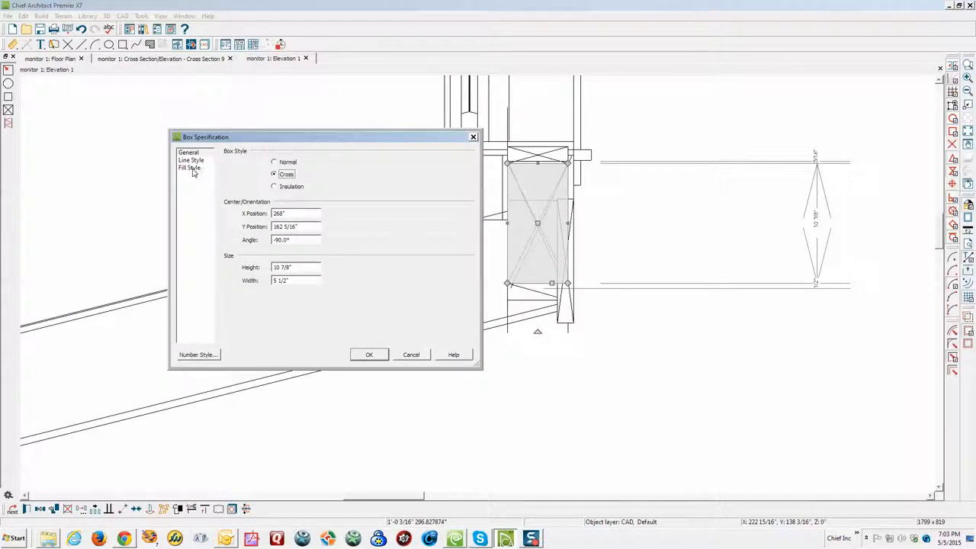
click(192, 160)
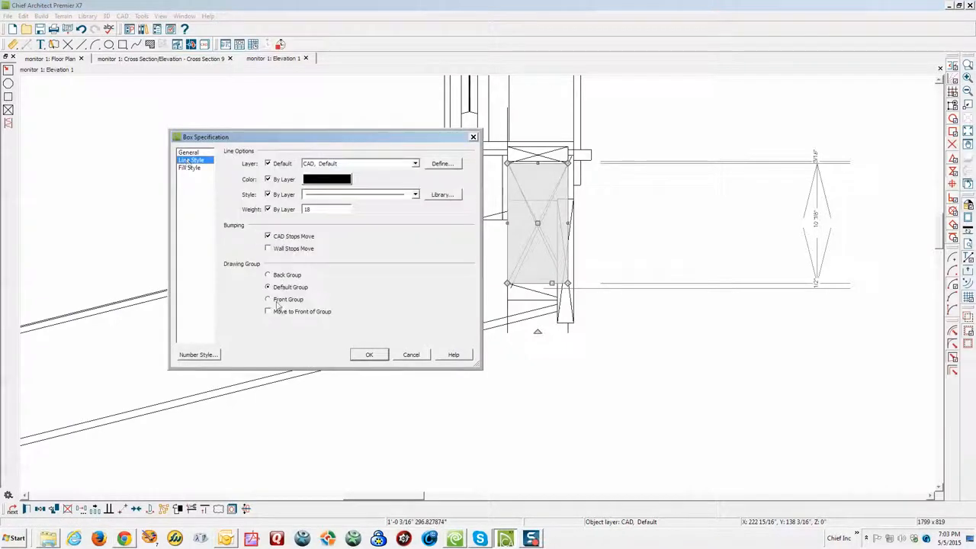
click(269, 298)
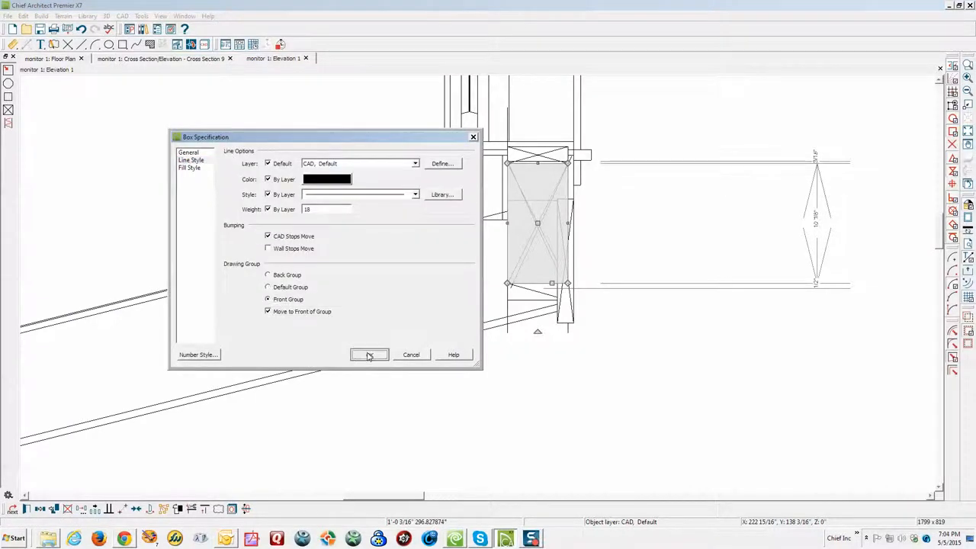
click(369, 354)
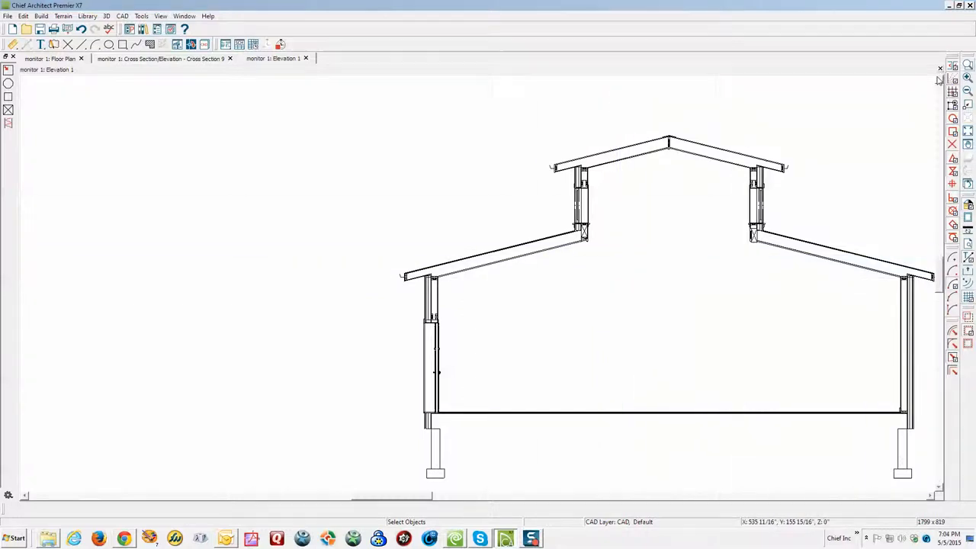
Close the CAD detail and Cross Section 9, saving the cross-section, back to the floor plan
click(160, 73)
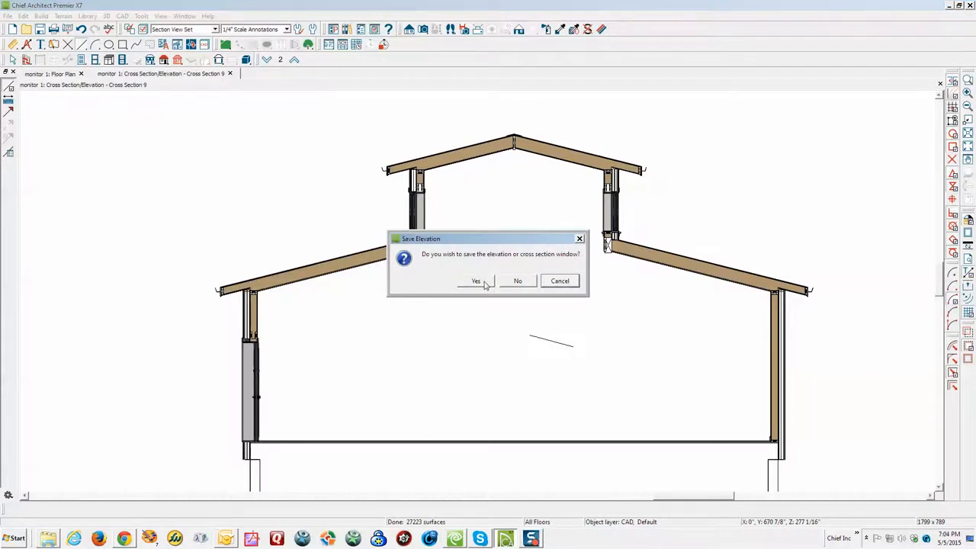
click(518, 281)
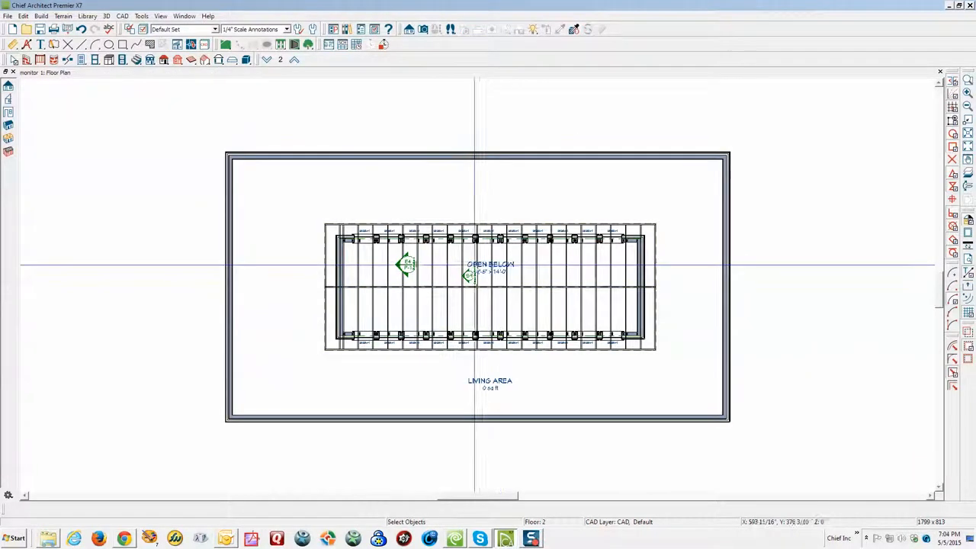
Create a new cross-section through the clerestory with the Cross Section/Elevation camera
scroll(up, 3)
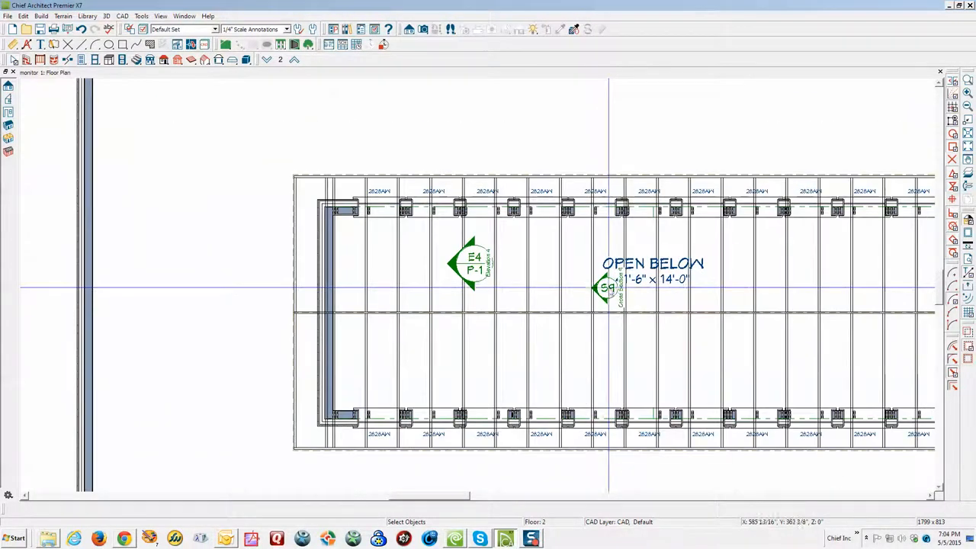
click(469, 265)
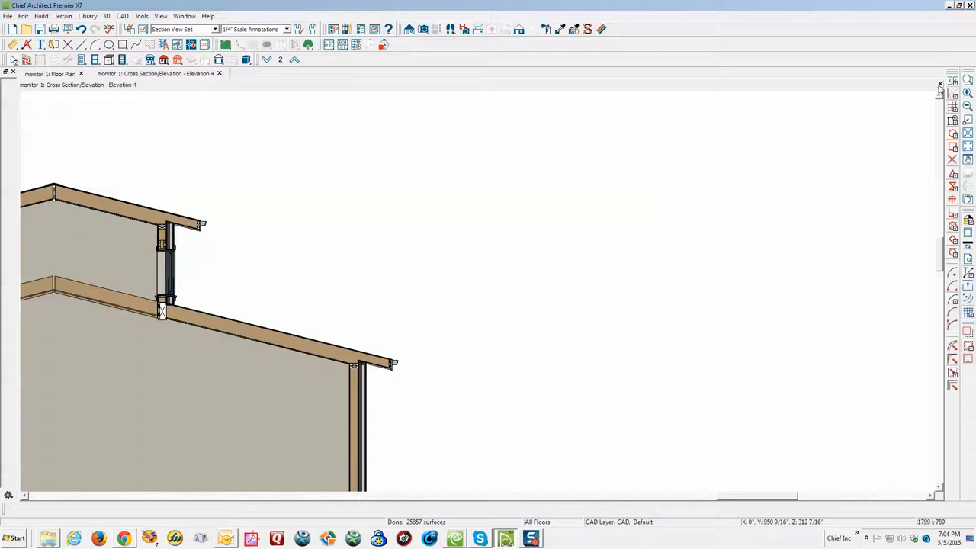
click(49, 74)
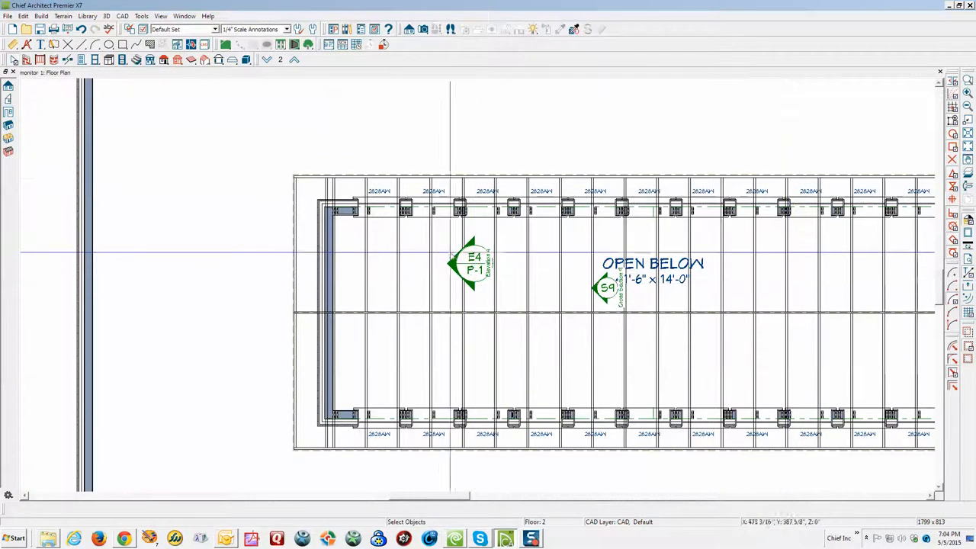
mouse_move(594, 286)
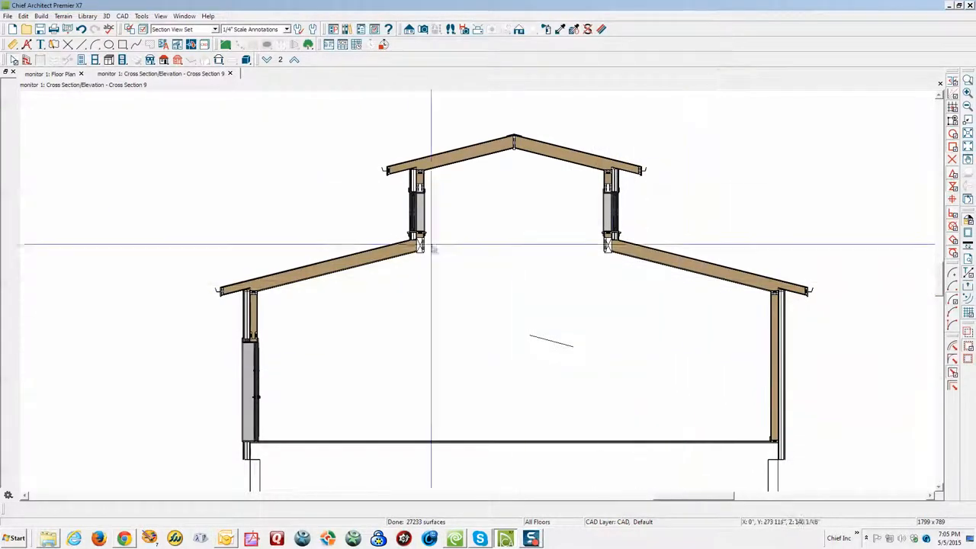
mouse_move(613, 256)
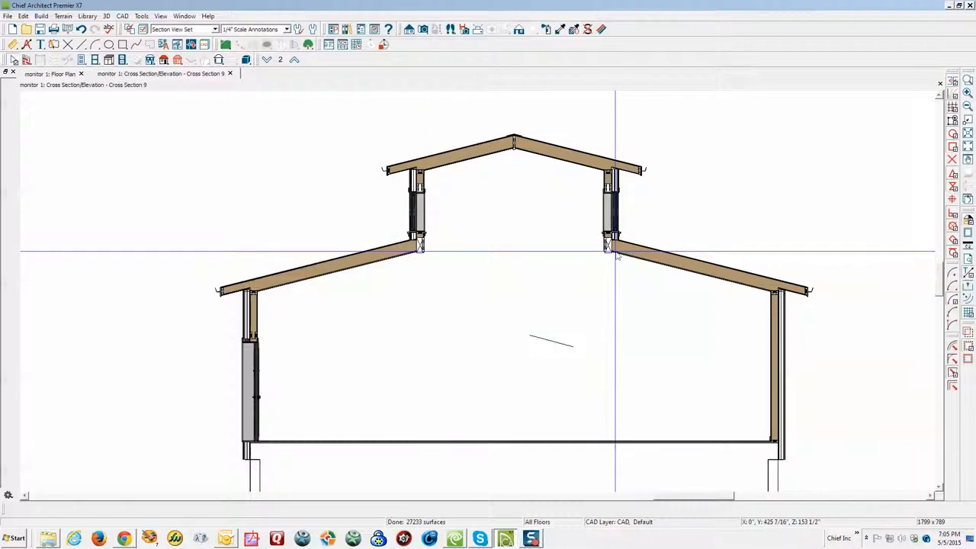
mouse_move(418, 246)
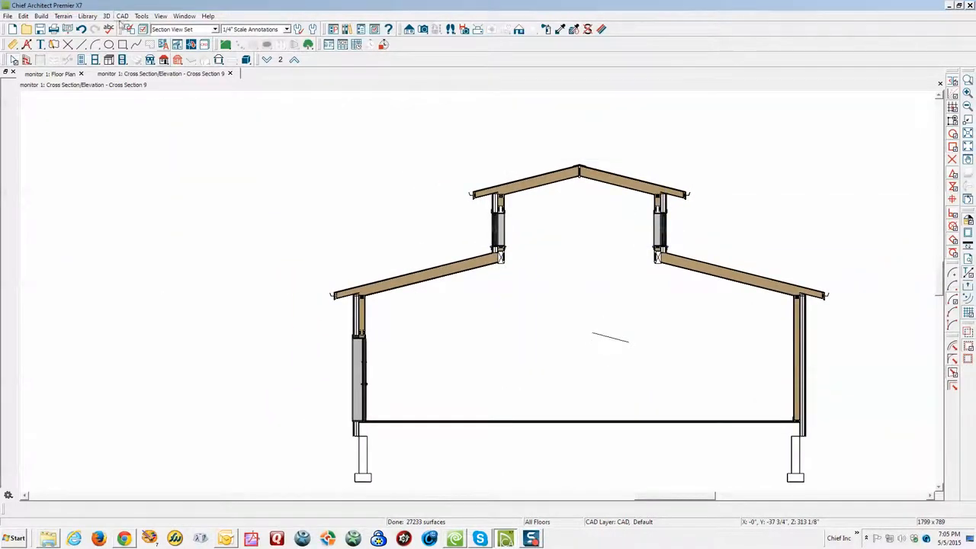
Rebuild the section so walls show their layer fill, then return to the floor plan
click(122, 16)
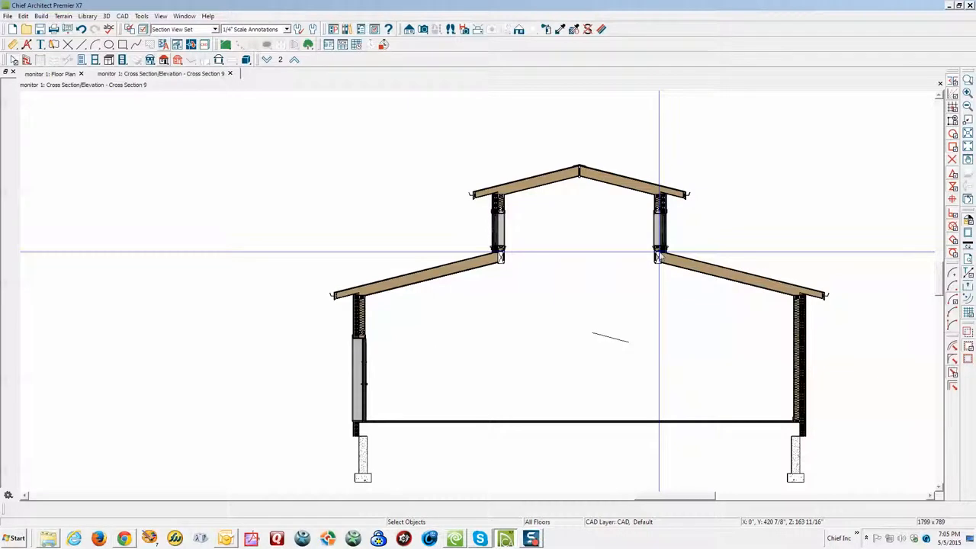
mouse_move(674, 268)
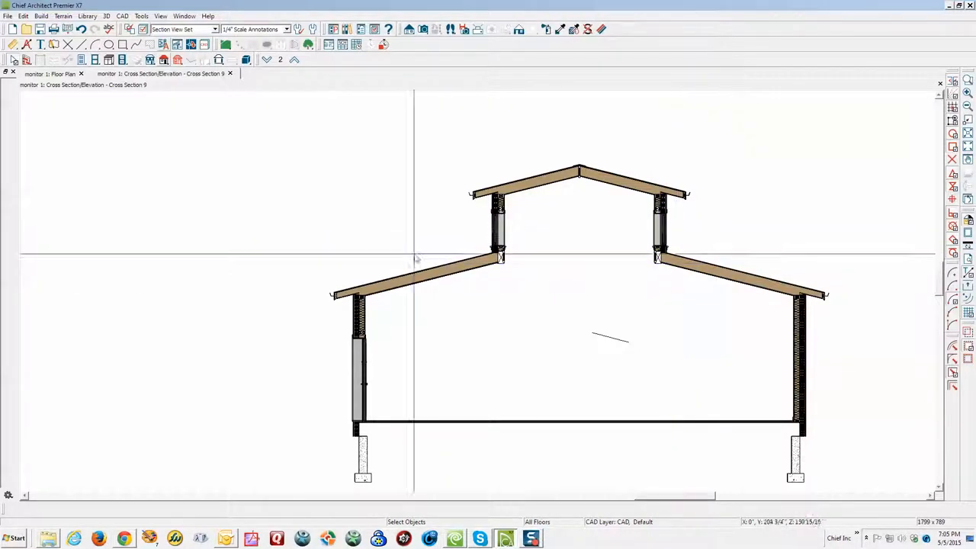
mouse_move(640, 252)
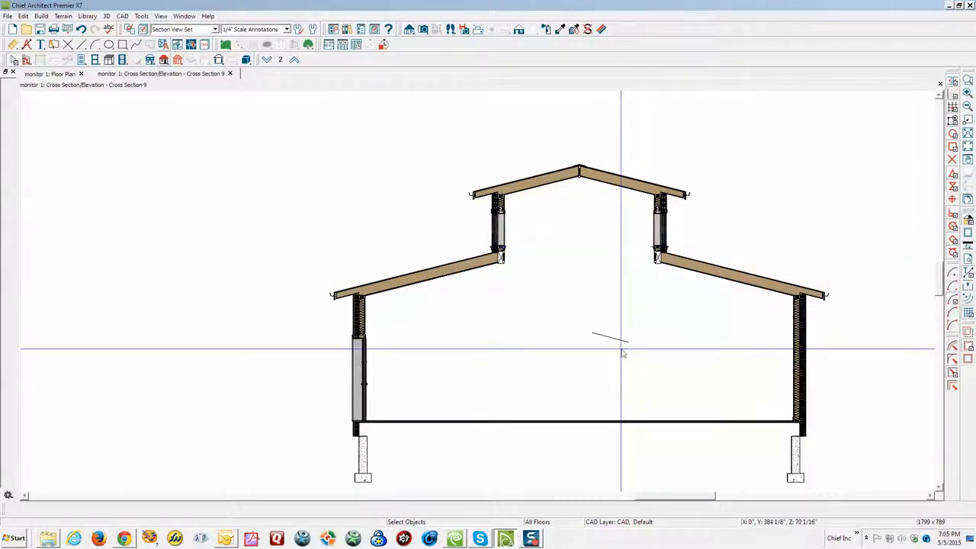
mouse_move(740, 269)
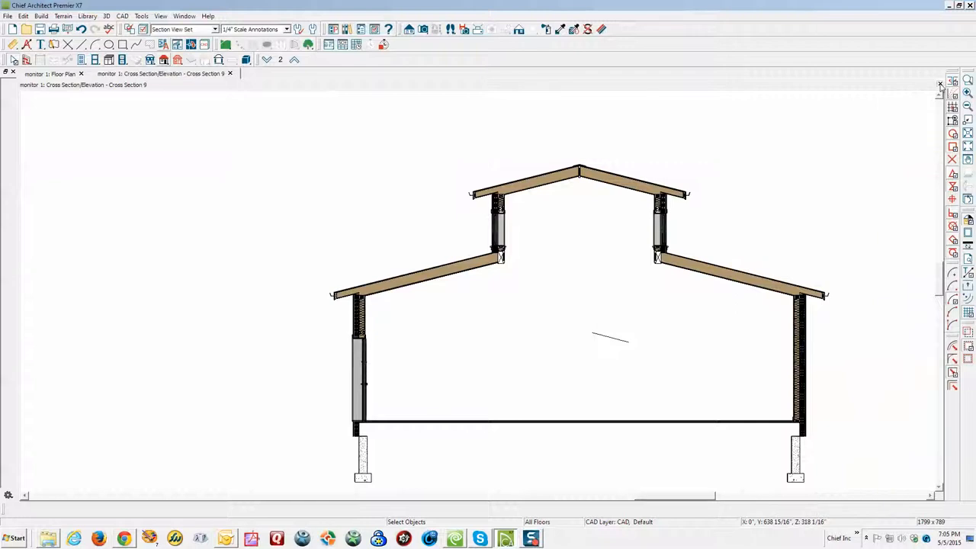
click(229, 73)
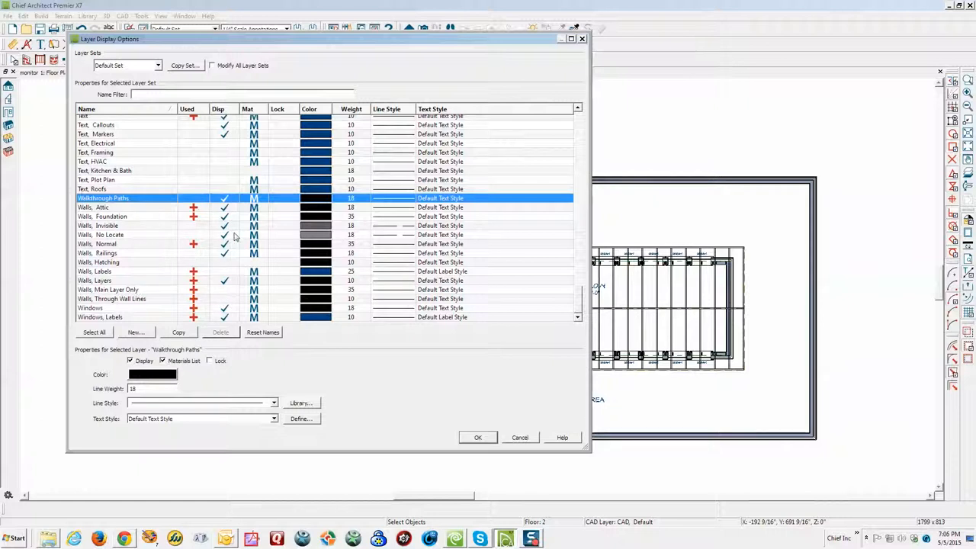
Display the Walls, Invisible layer in Layer Display Options and select the invisible wall tool
click(479, 436)
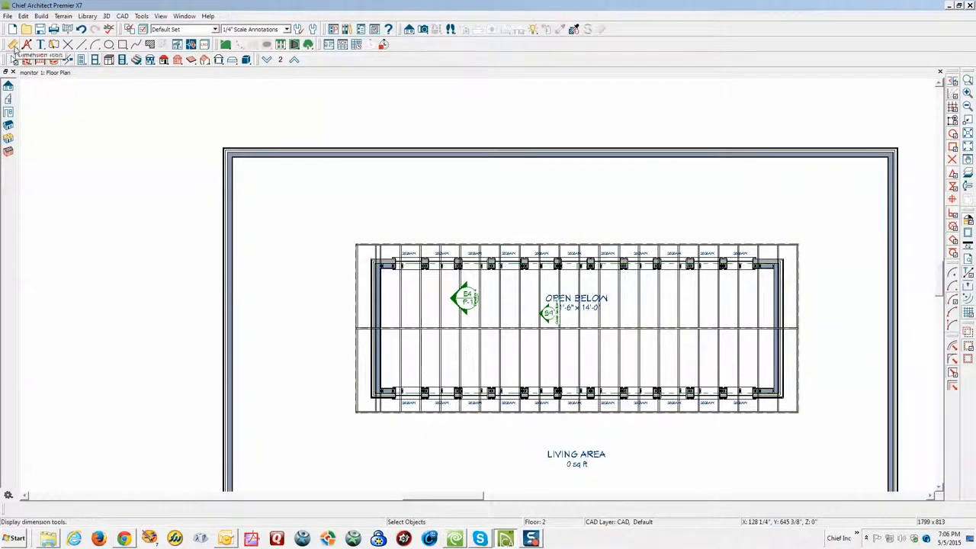
click(9, 125)
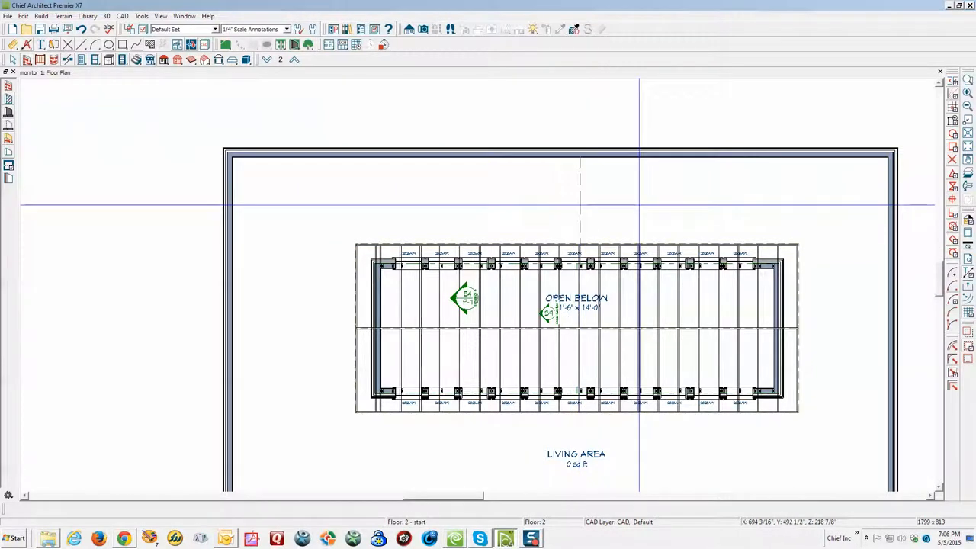
Draw an invisible wall from the top exterior wall to the clerestory framing, then view the interior in 3D
scroll(down, 3)
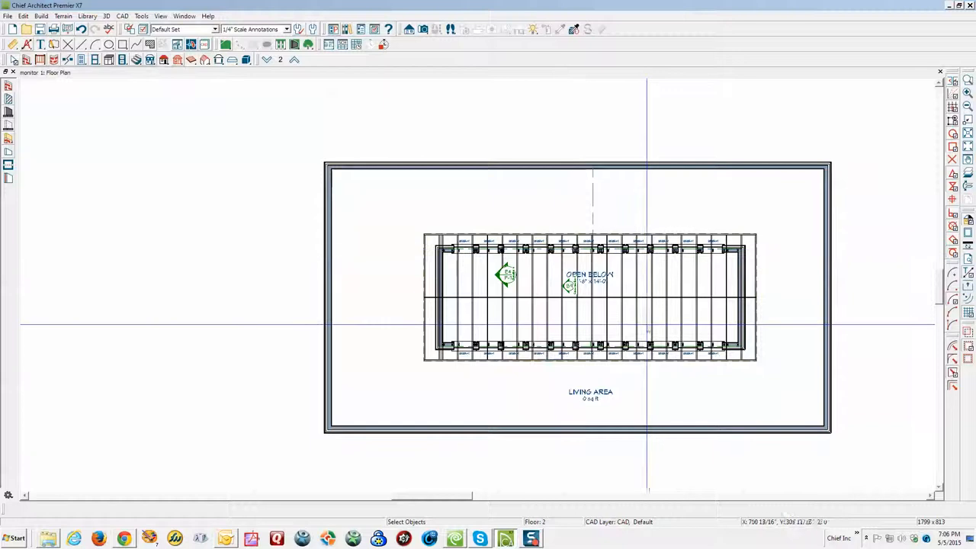
click(621, 304)
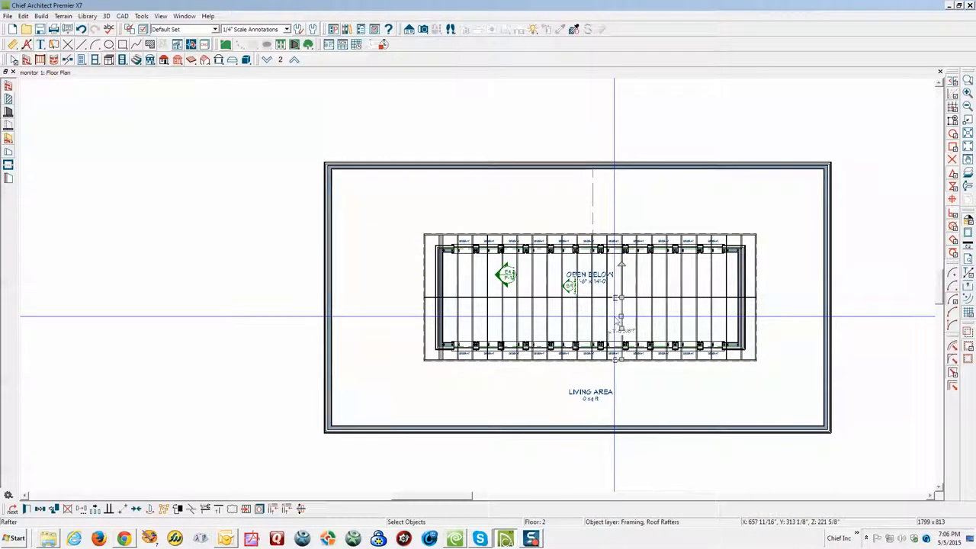
click(591, 297)
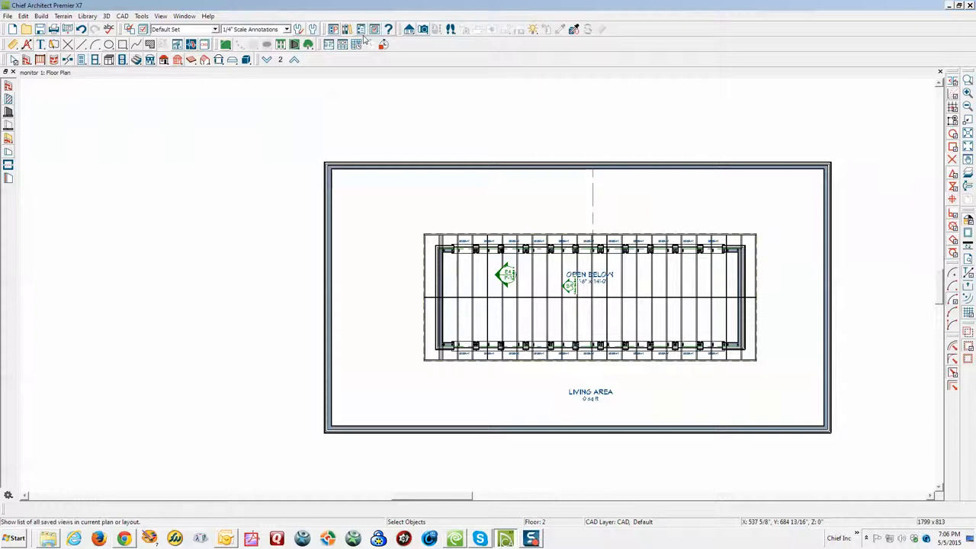
click(265, 58)
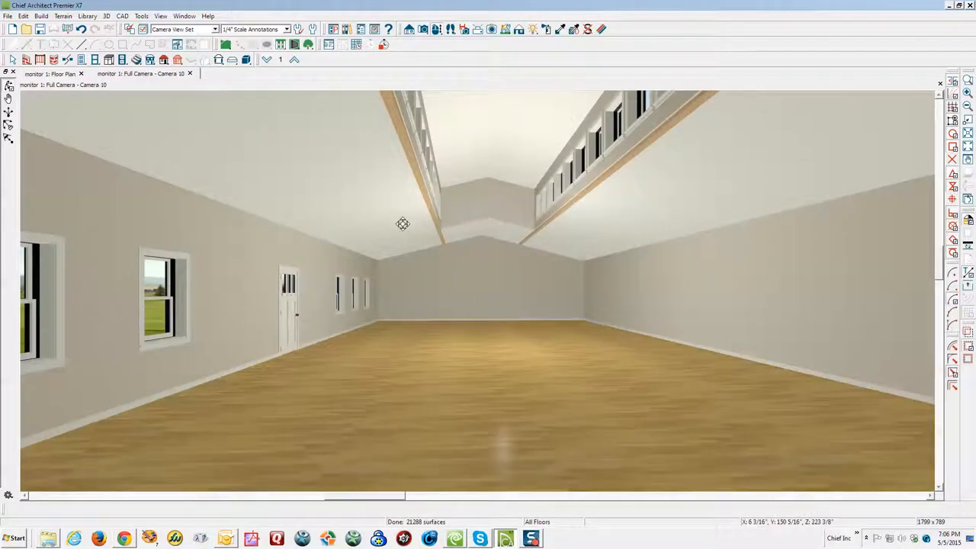
mouse_move(622, 182)
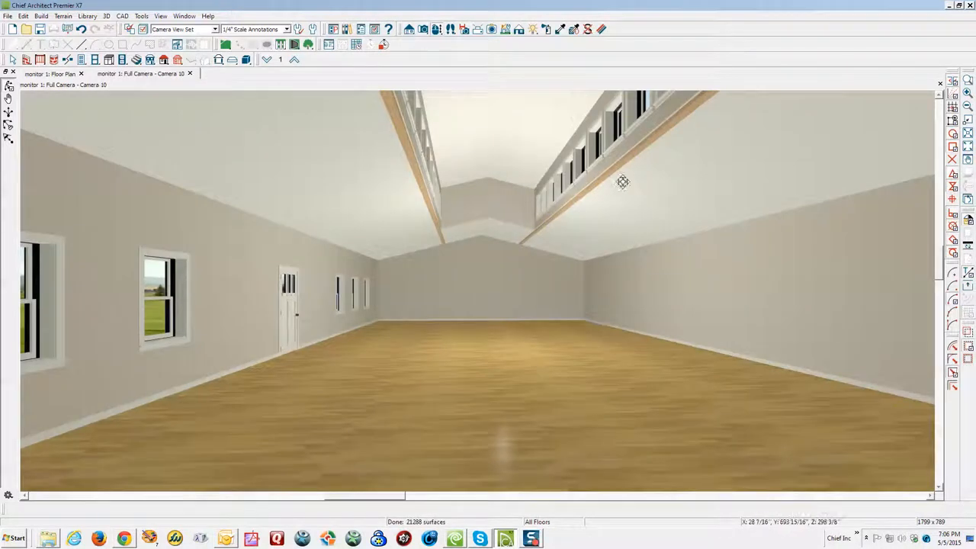
mouse_move(552, 198)
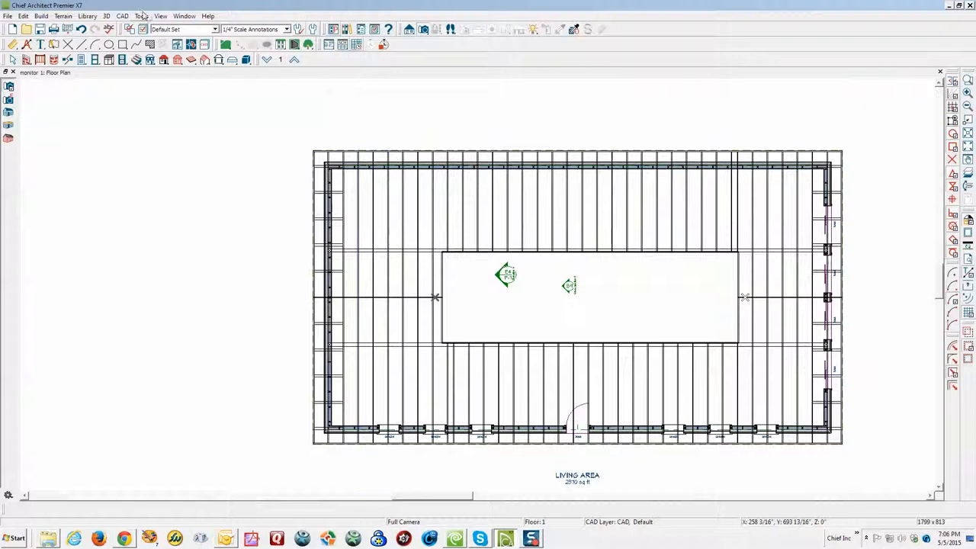
View the CAD Detail Management list with Detail 1 and Elevation 1, then dismiss it
click(122, 15)
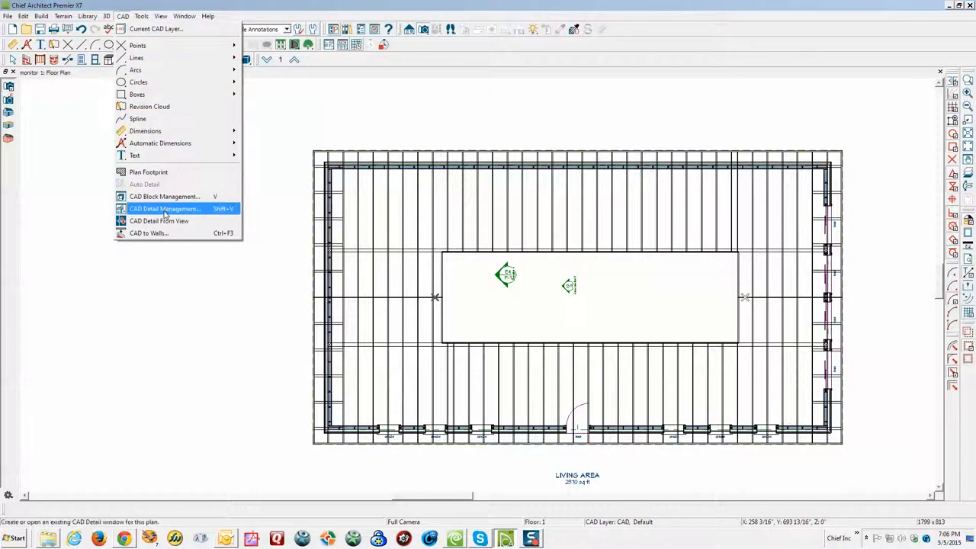
click(165, 207)
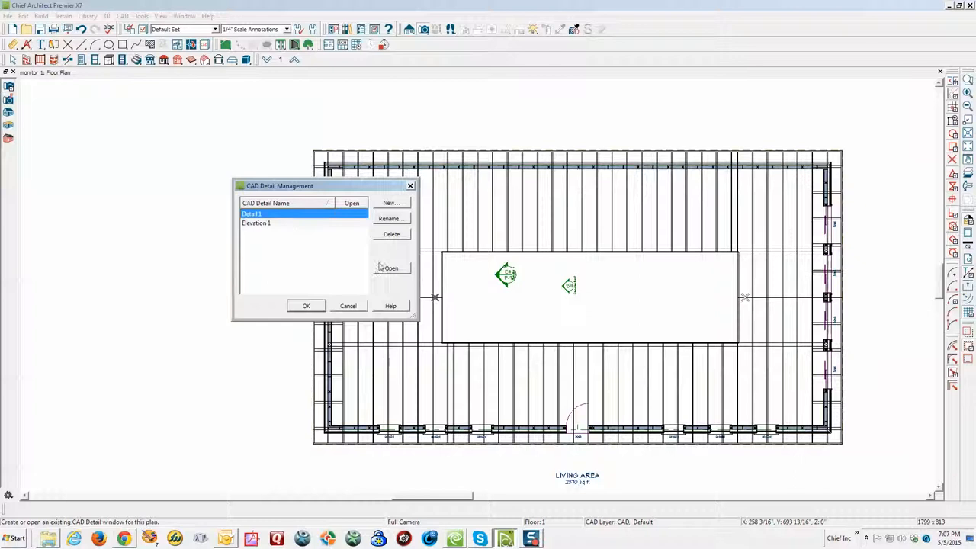
click(350, 202)
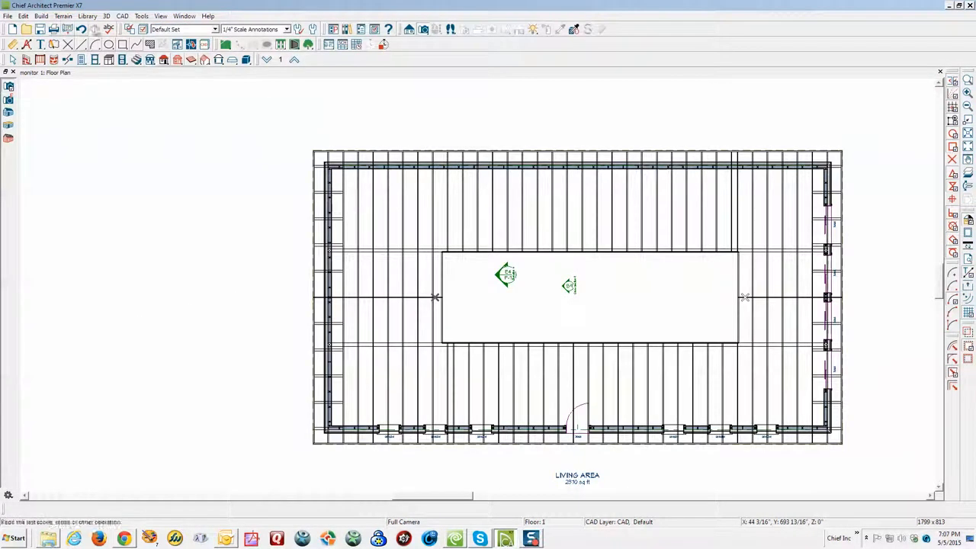
Reopen CAD Detail Management and open the Elevation 1 detail
click(122, 16)
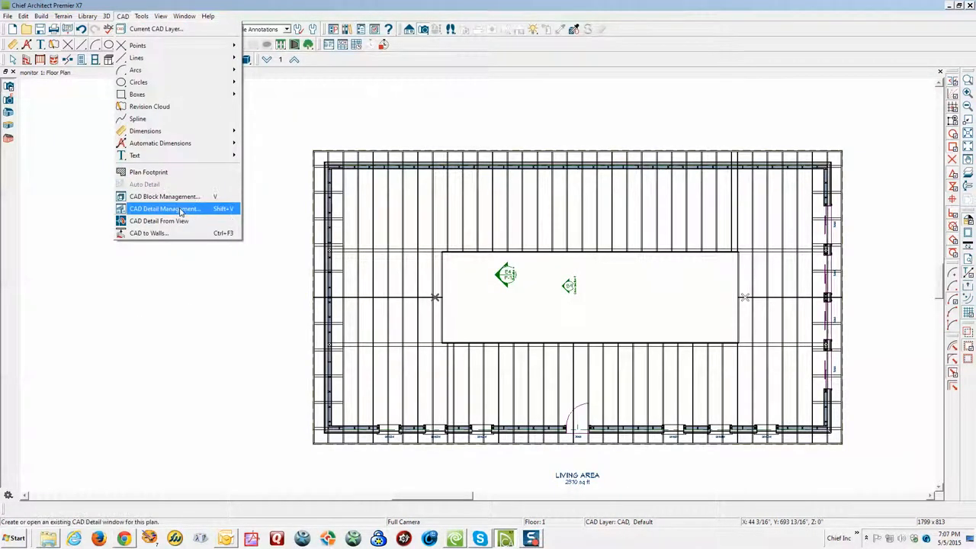
click(164, 207)
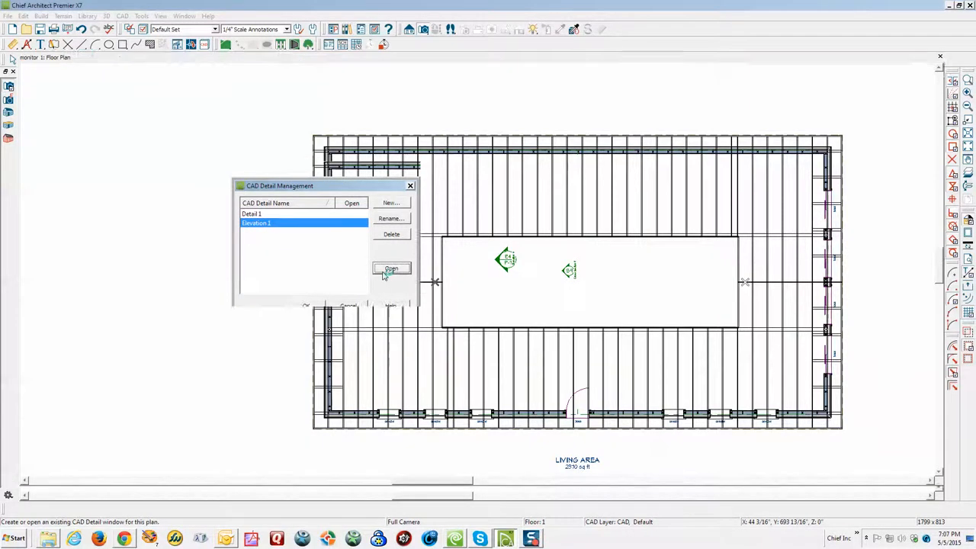
click(390, 268)
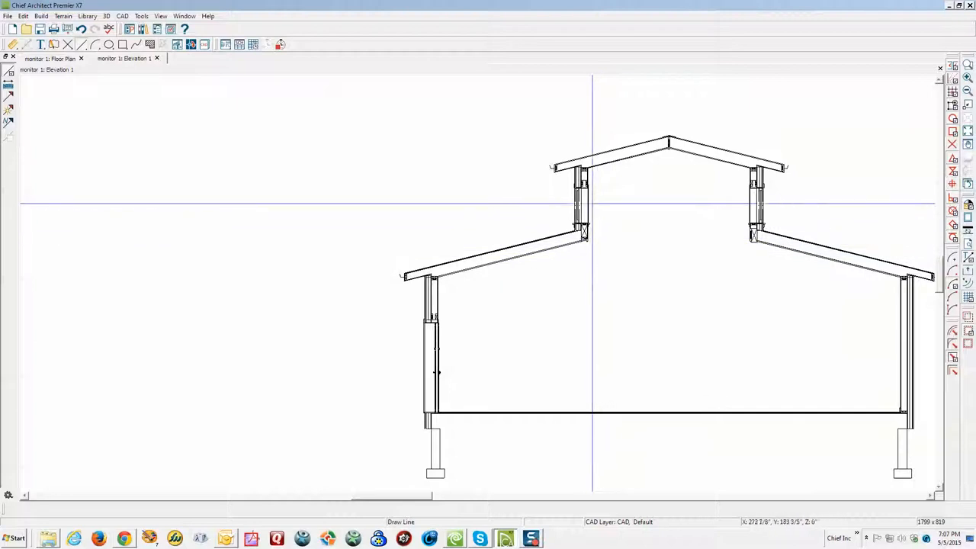
mouse_move(750, 247)
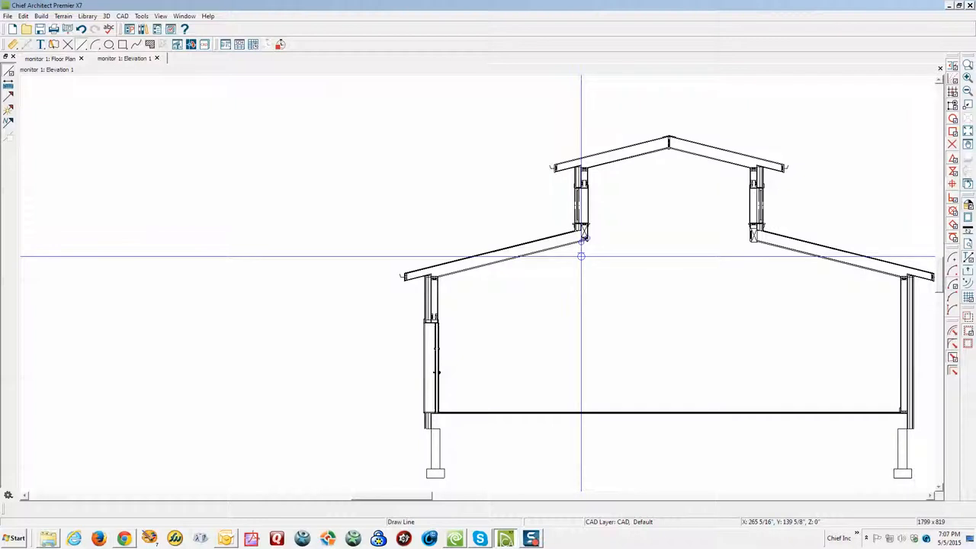
mouse_move(694, 267)
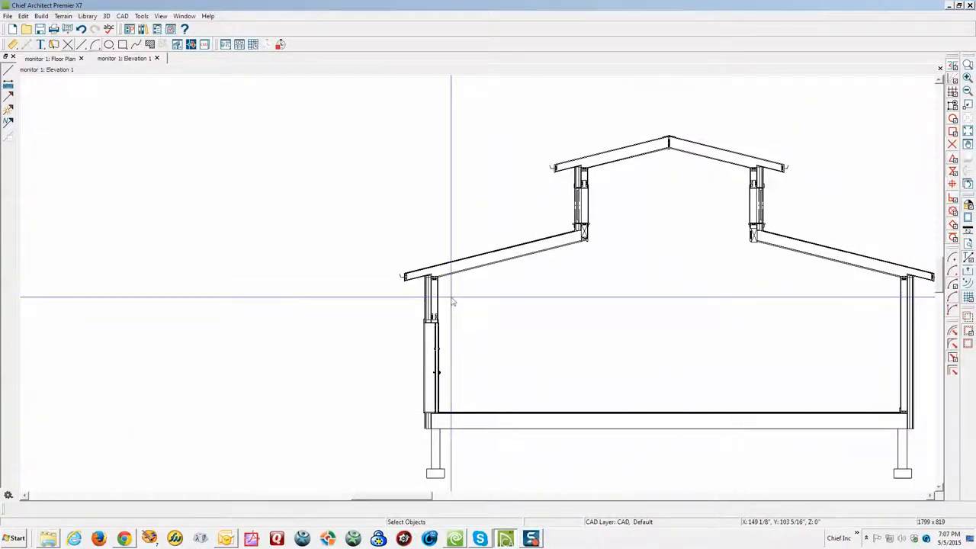
mouse_move(512, 204)
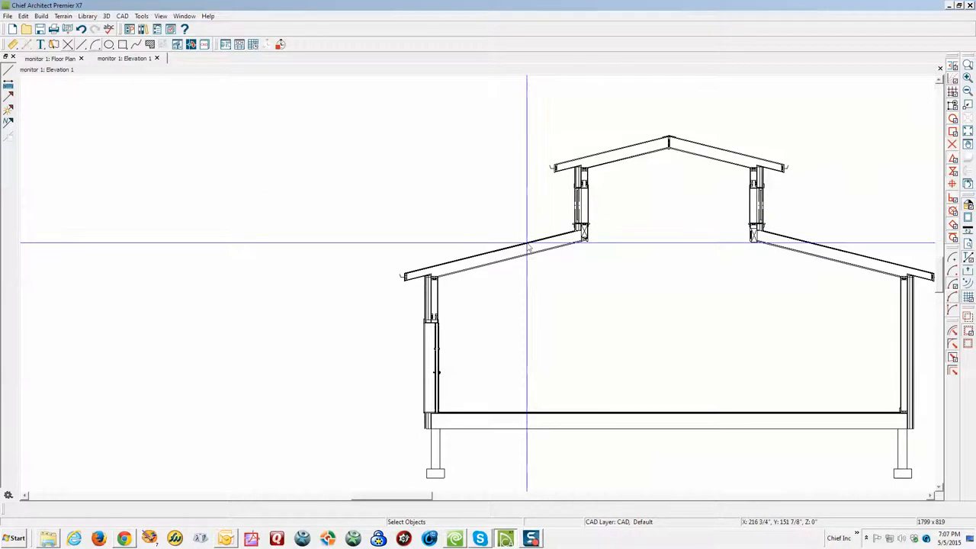
mouse_move(526, 256)
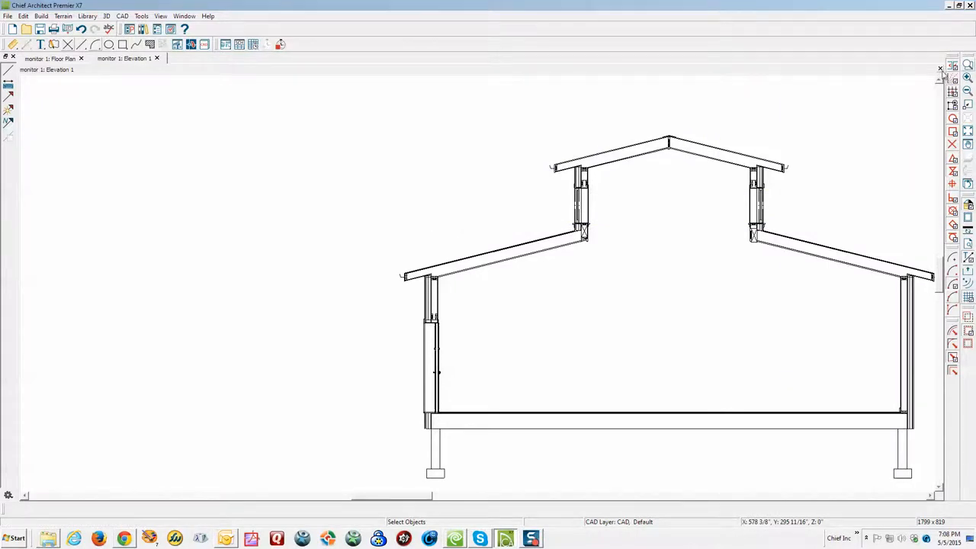
Close the Elevation 1 CAD detail window to return to the floor plan
click(49, 58)
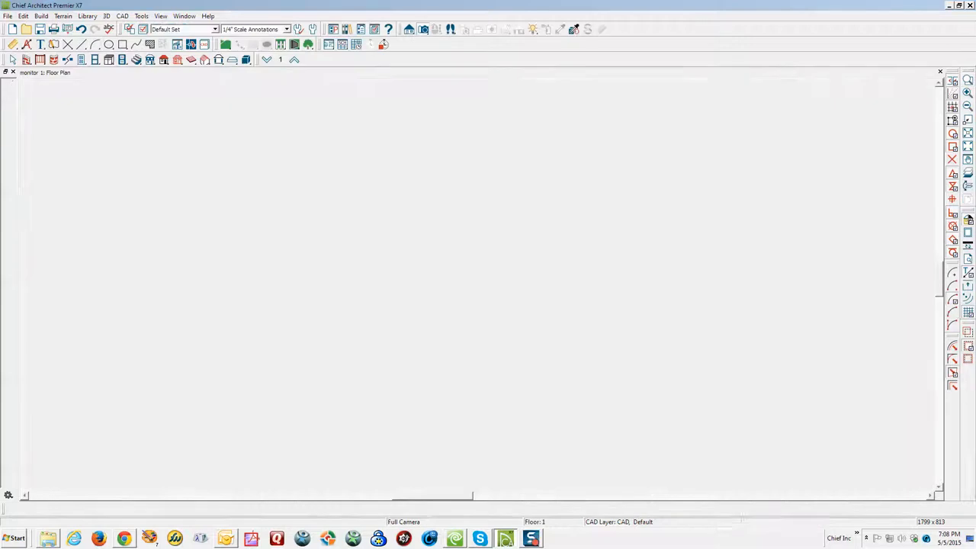